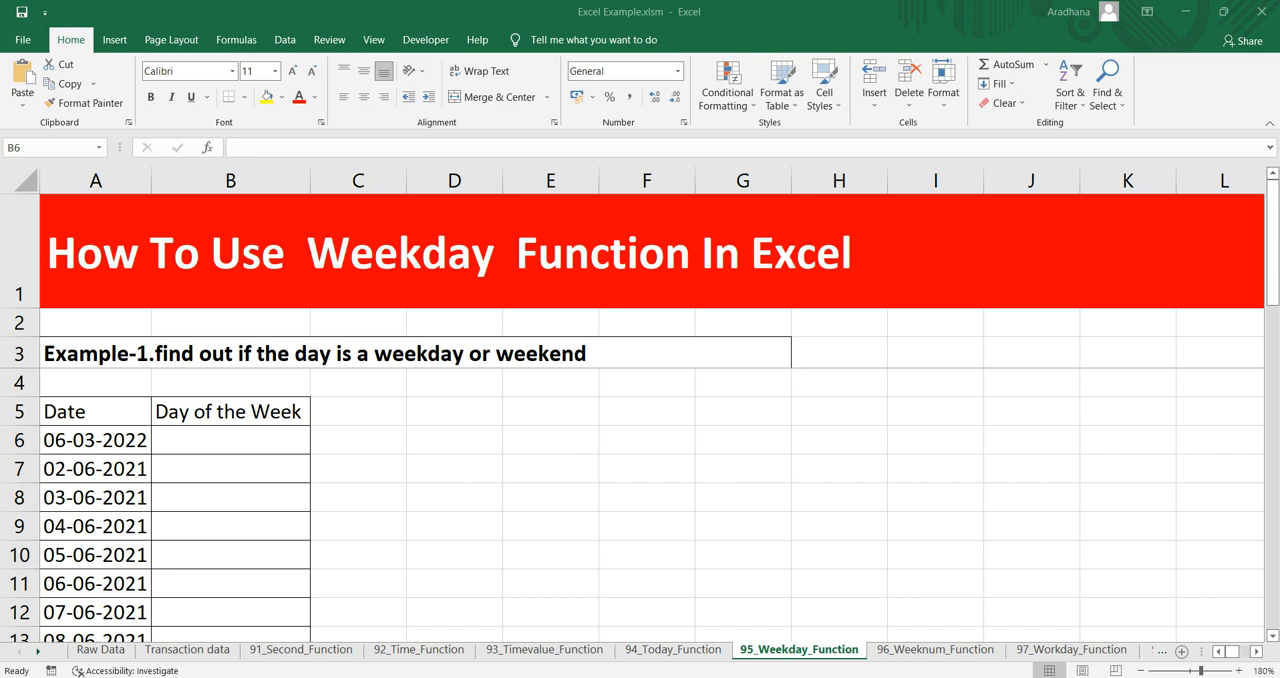
Step: Begin a trial formula with = in cell F6 beside the date table
{"action": "left_click", "coordinate": [356, 412]}
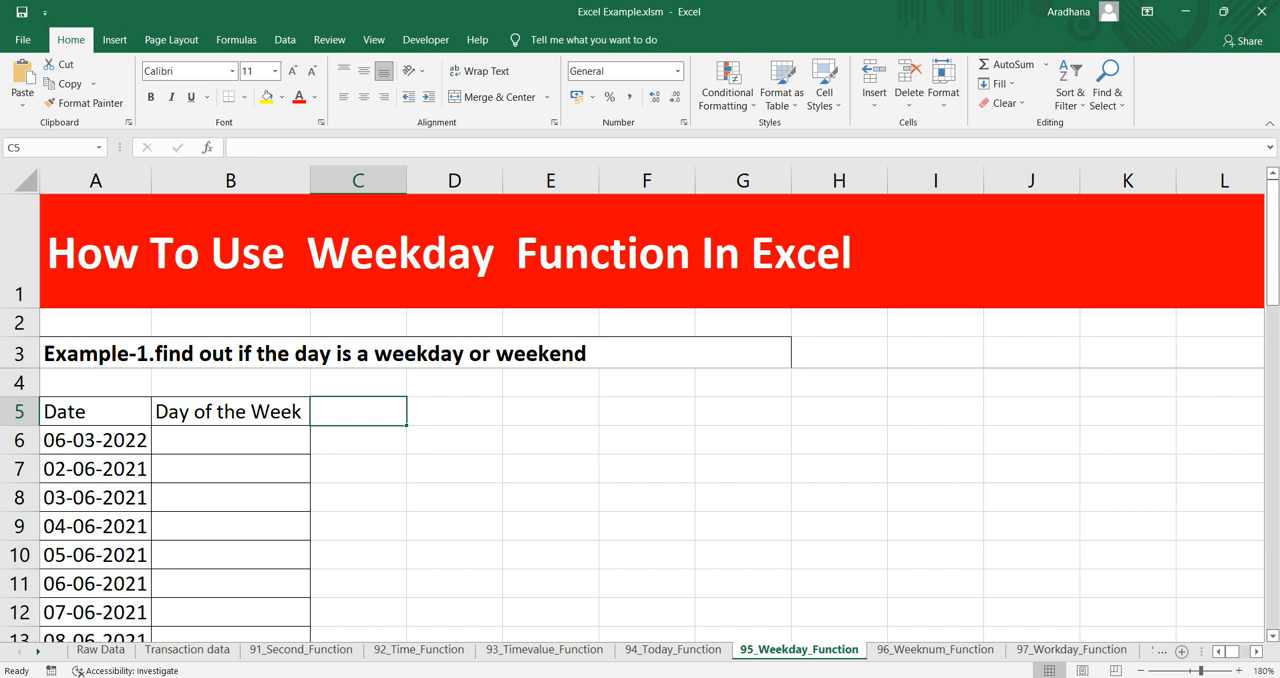
{"action": "left_click", "coordinate": [230, 440]}
{"action": "type", "text": "="}
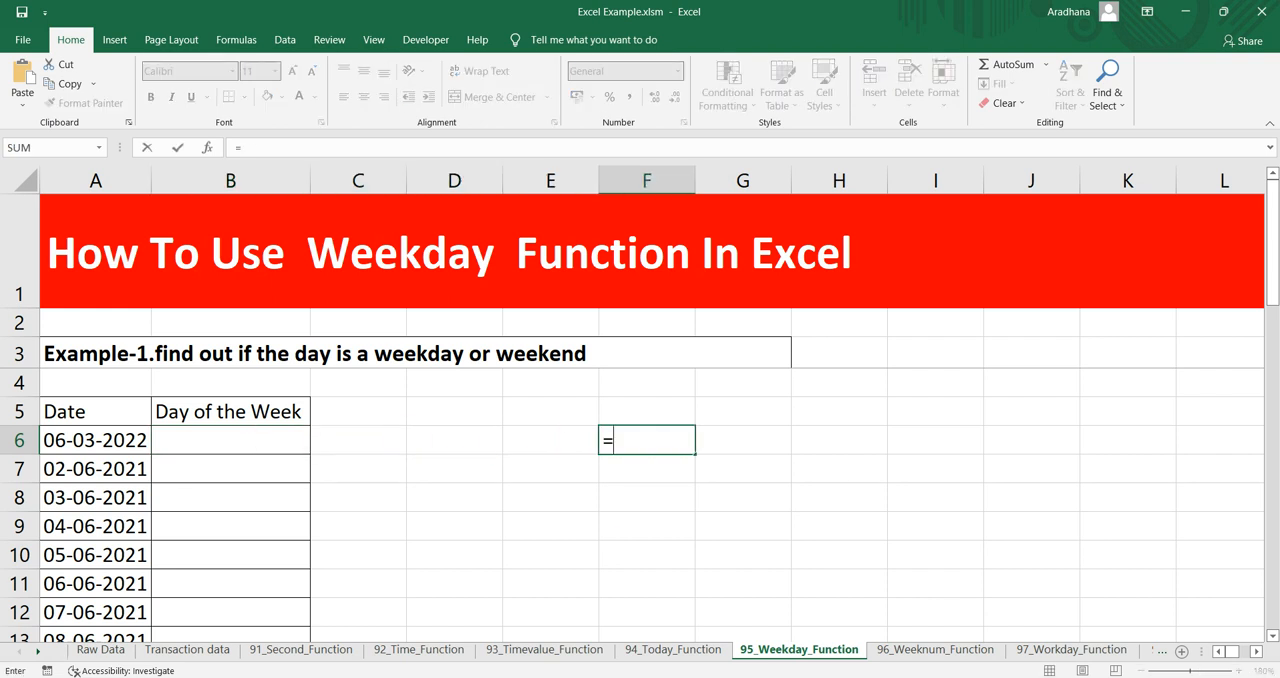
Step: Enter =WEEKDAY(A6,2) in F6 so it returns the Monday-based day number 7
{"action": "type", "text": "we"}
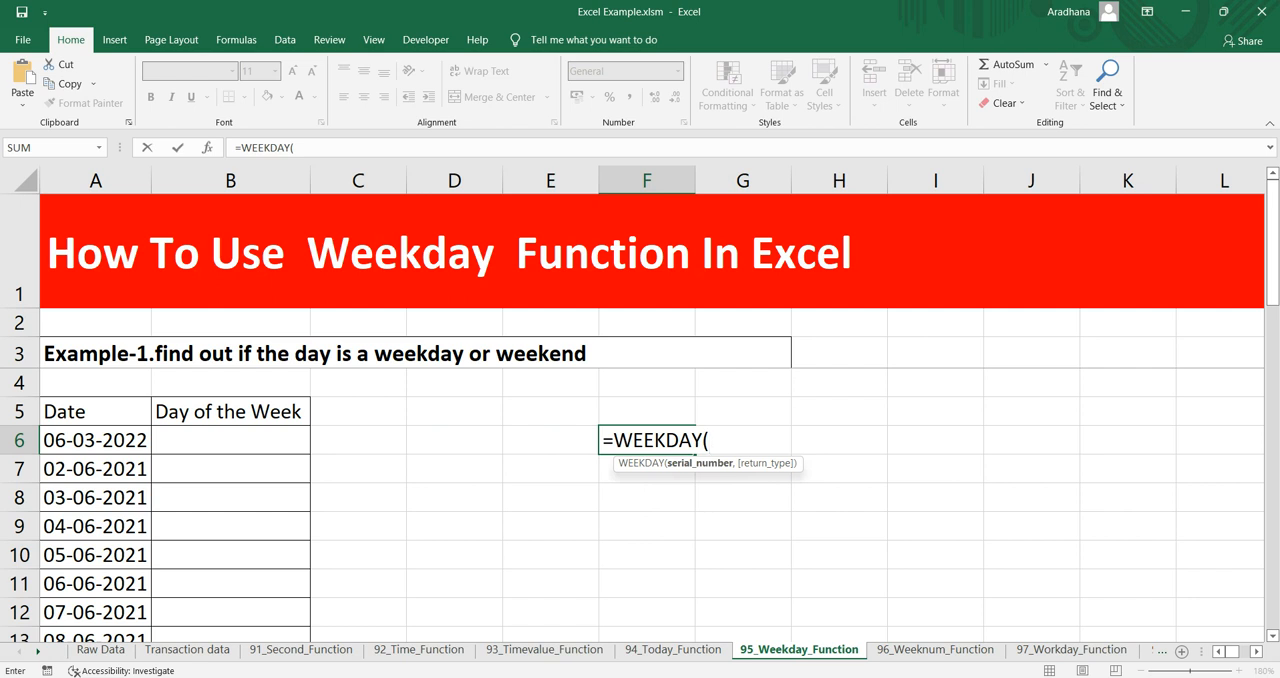
{"action": "left_click", "coordinate": [92, 440]}
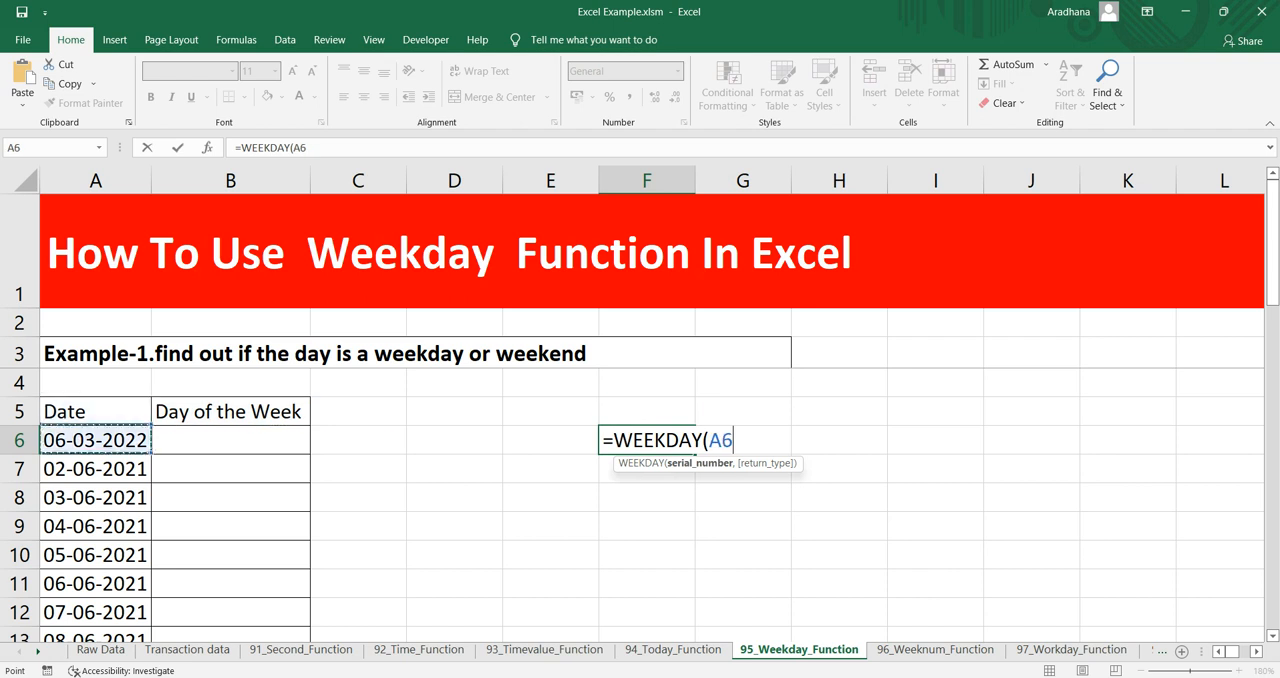
{"action": "type", "text": ","}
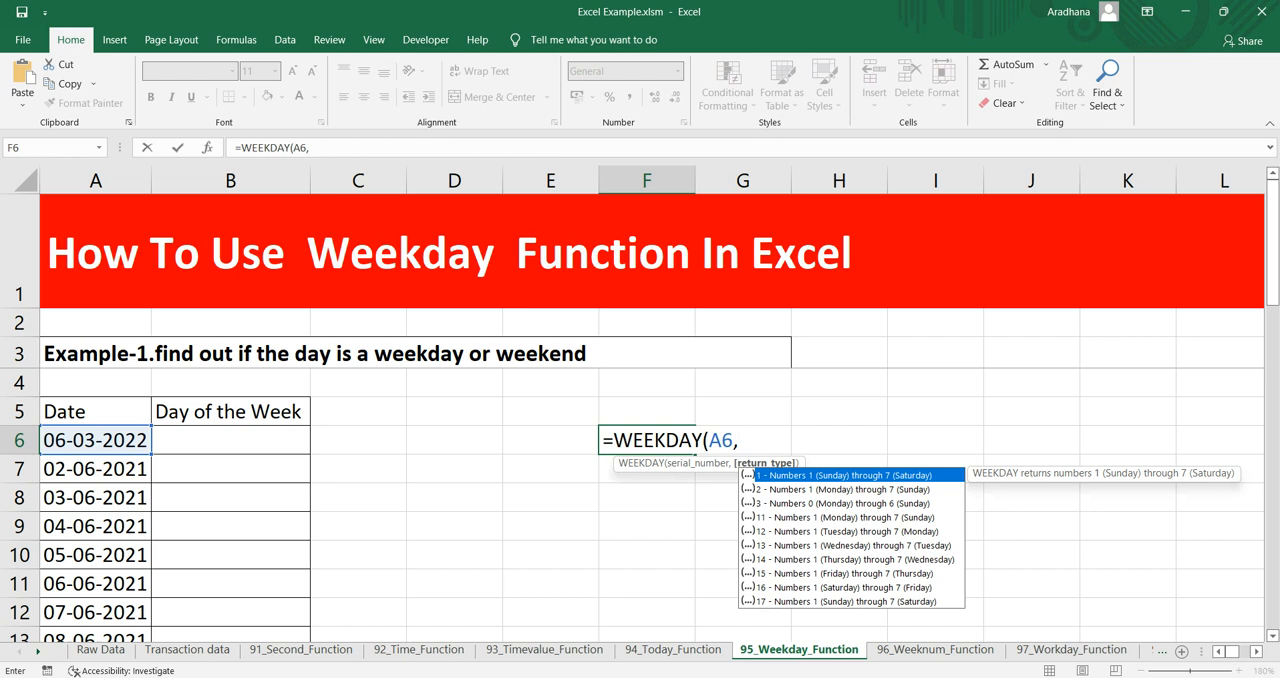
{"action": "type", "text": "2)"}
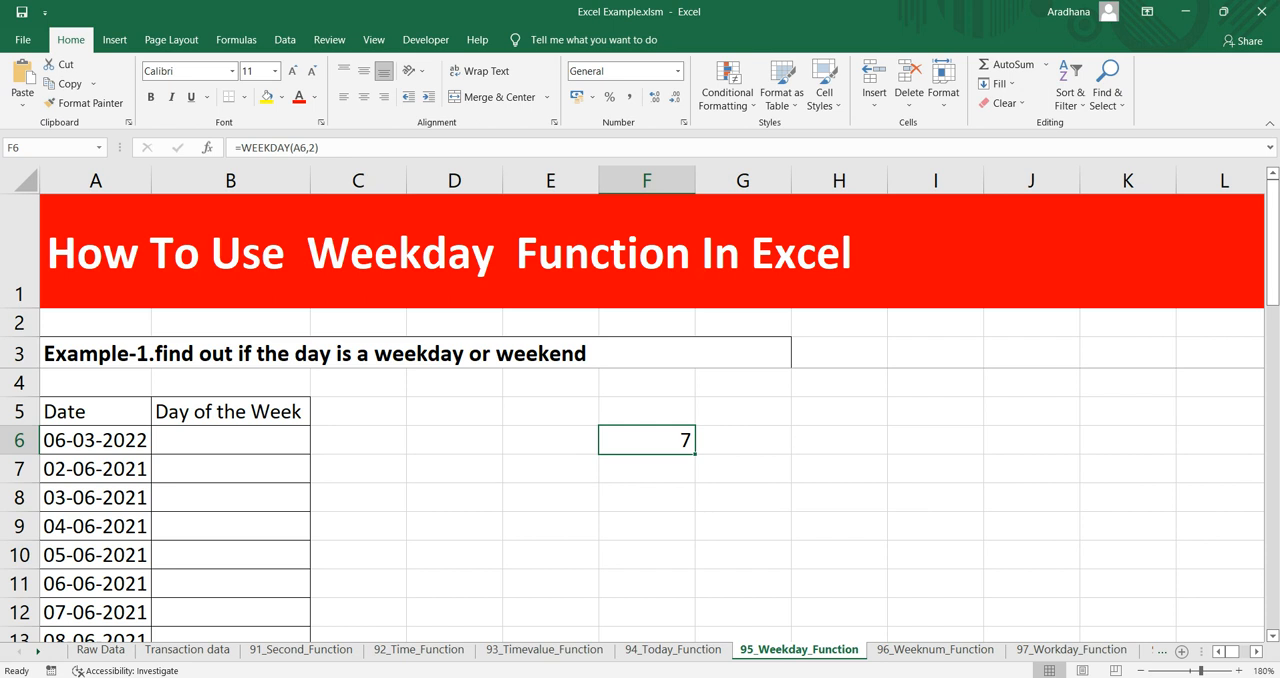
{"action": "left_click", "coordinate": [94, 440]}
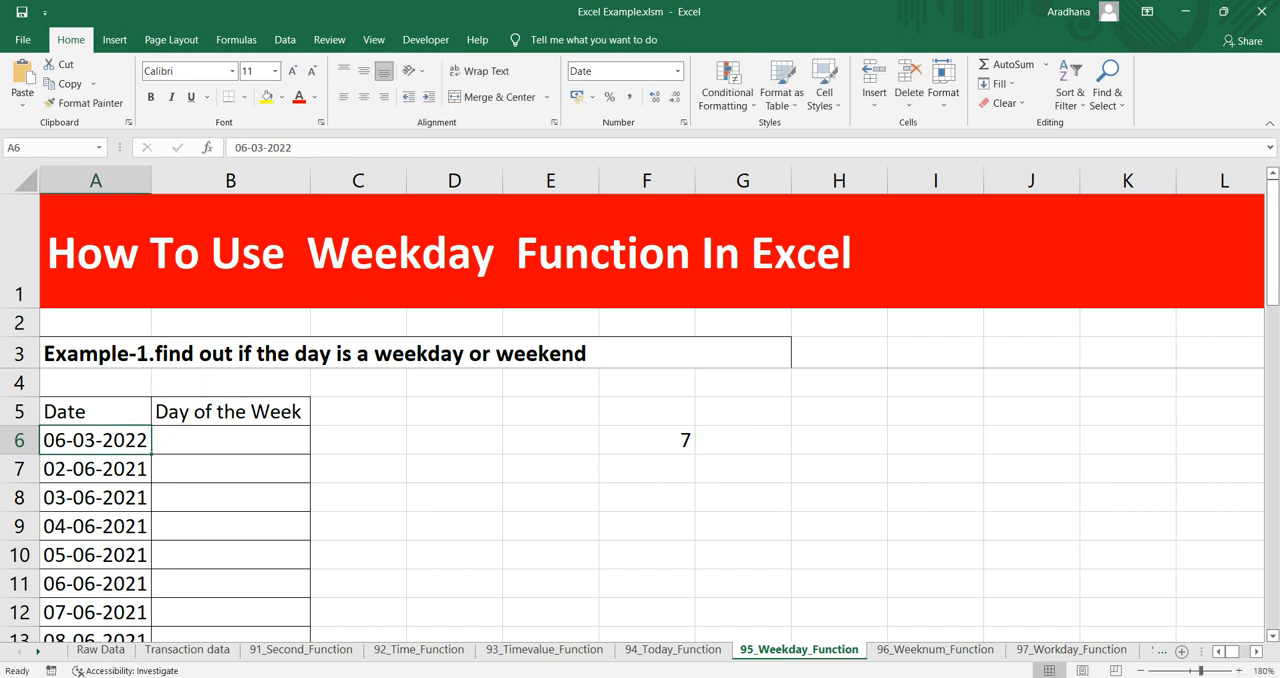
Step: Clear the trial result 7 from F6 and return to the table heading
{"action": "left_click", "coordinate": [646, 440]}
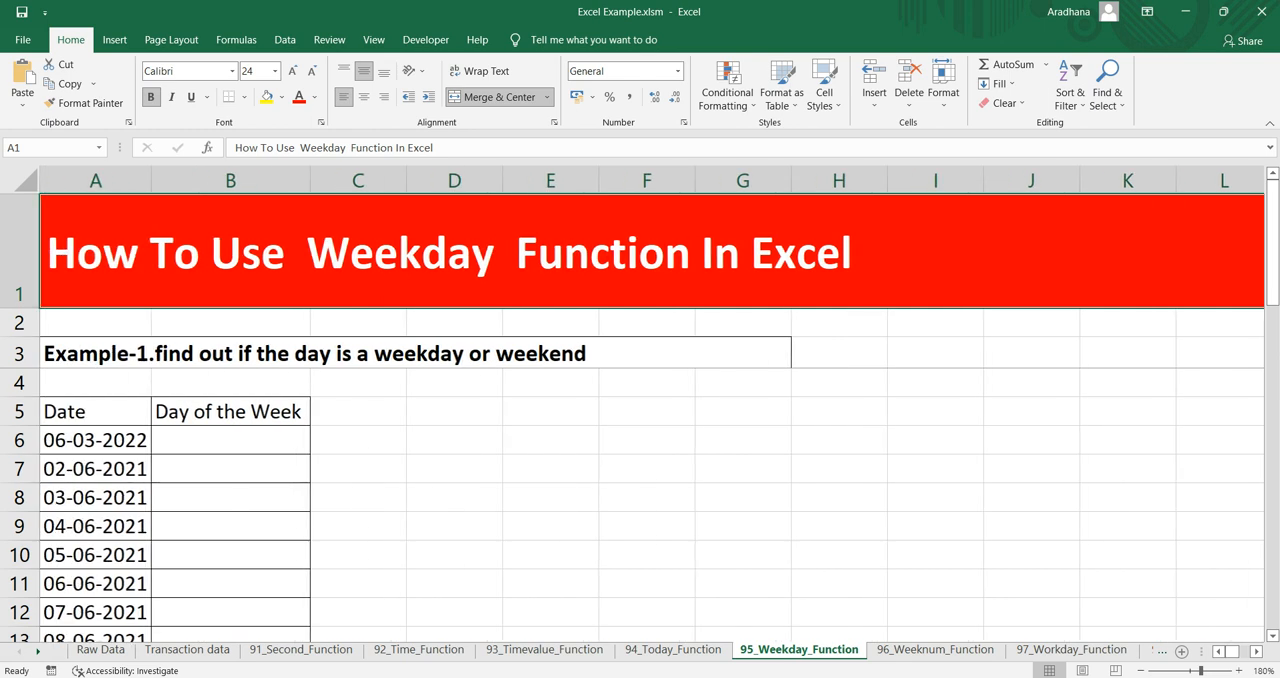
{"action": "left_click", "coordinate": [300, 352]}
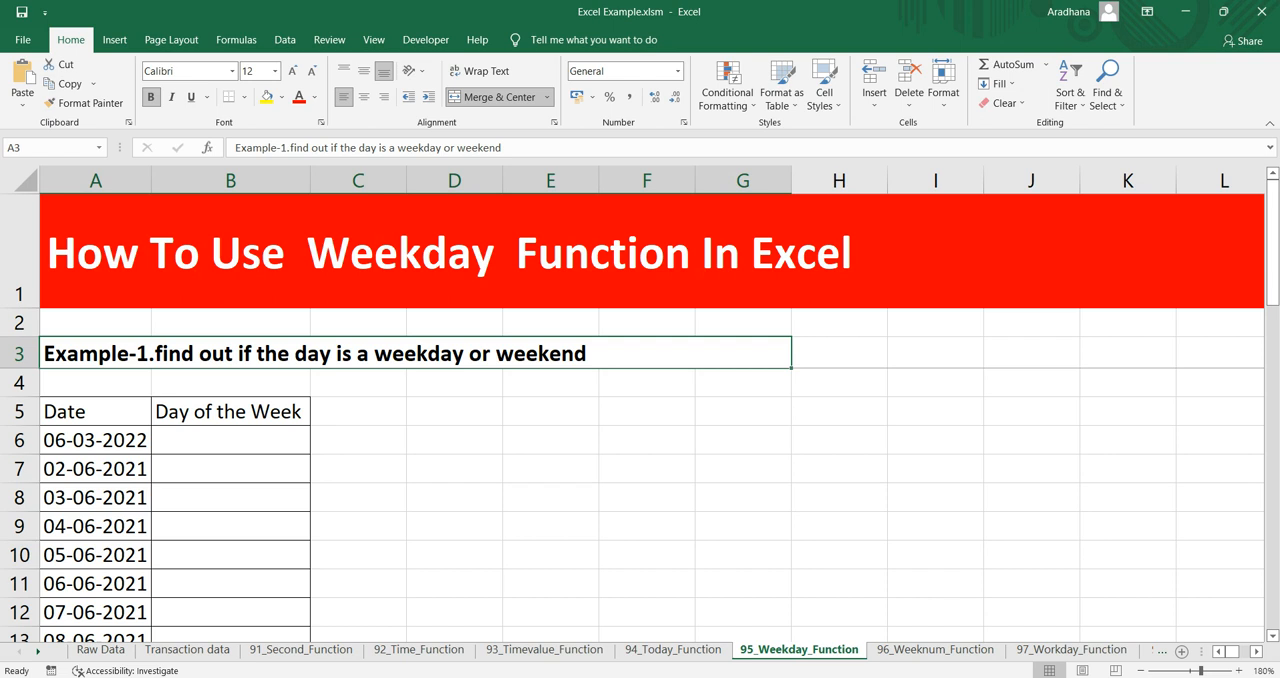
{"action": "left_click", "coordinate": [230, 440]}
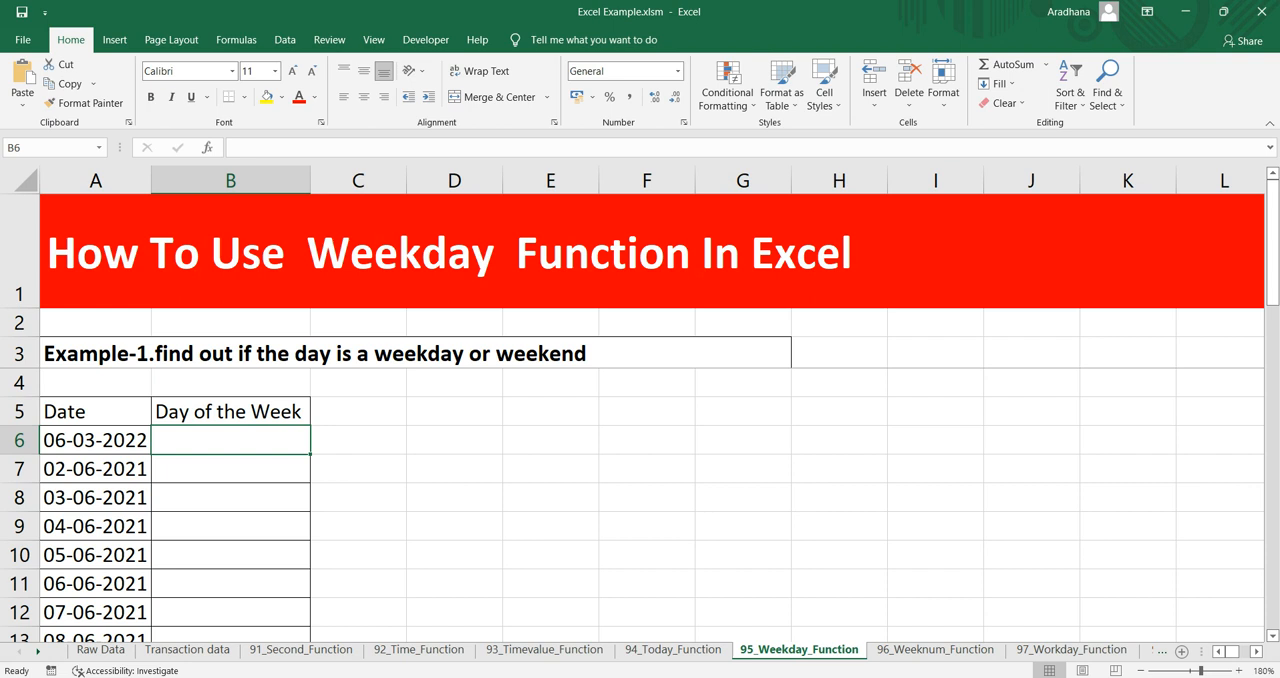
Step: Enter =WEEKDAY(A6,2) in B6, returning day number 7 for 06-03-2022
{"action": "type", "text": "=w"}
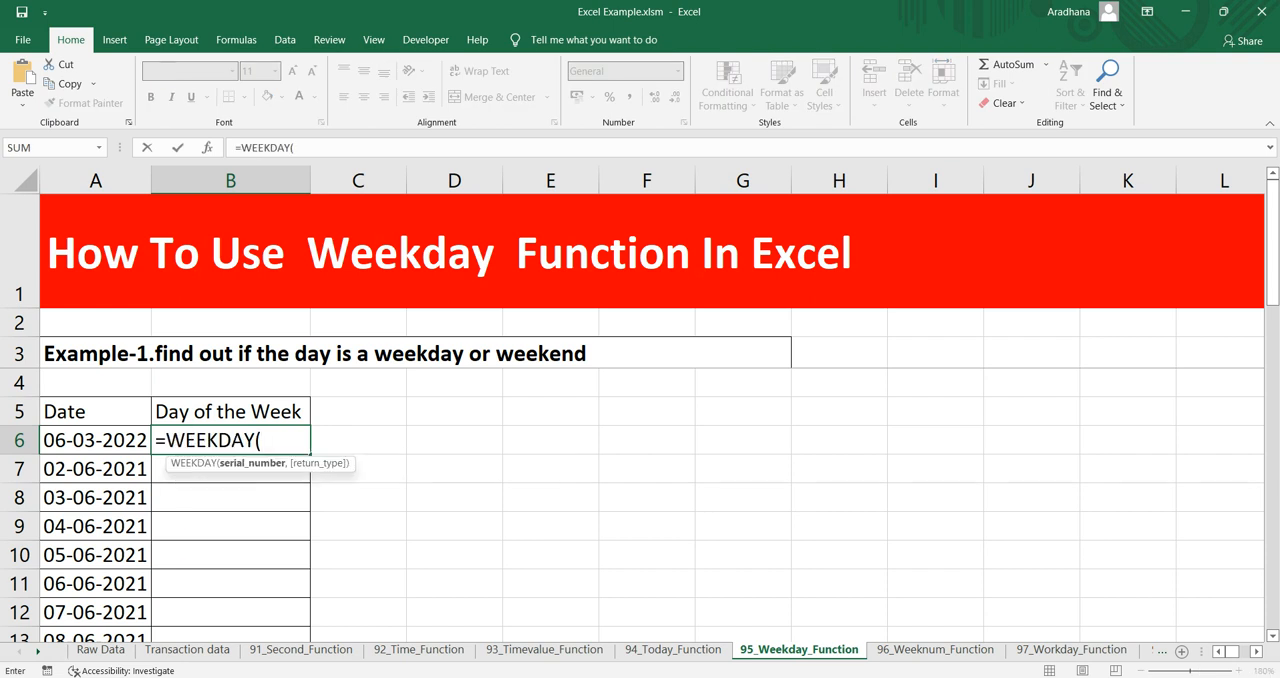
{"action": "left_click", "coordinate": [88, 440]}
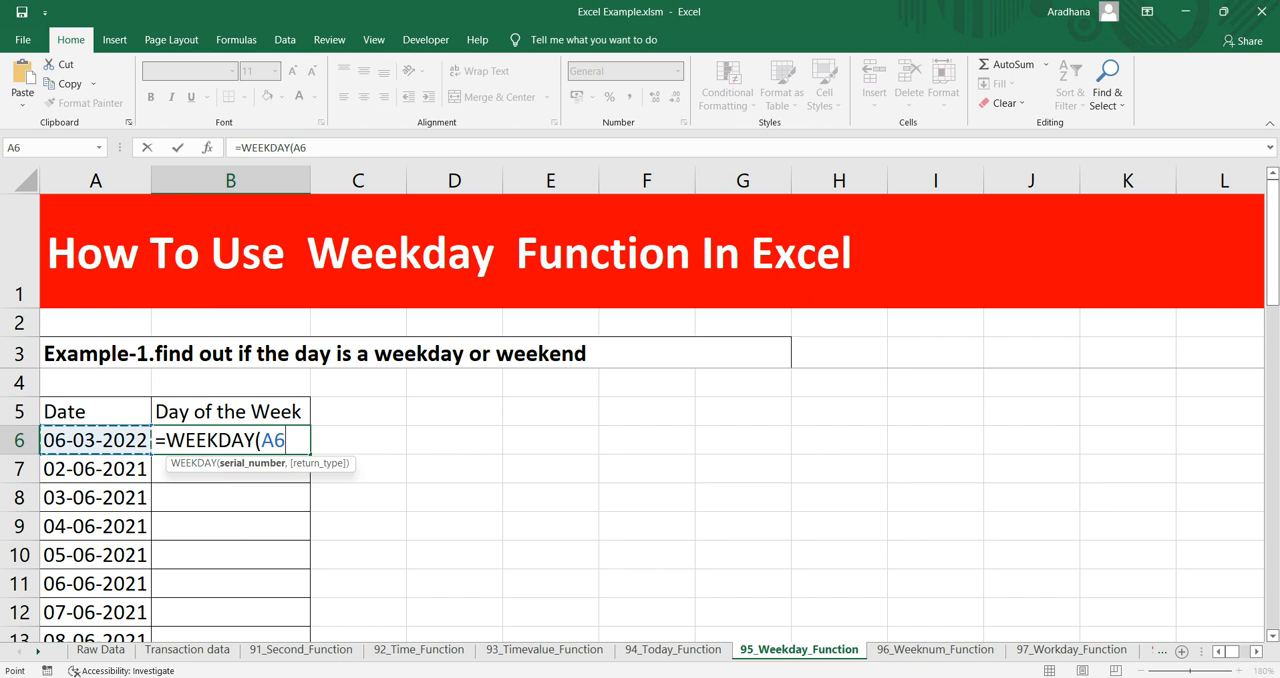
{"action": "type", "text": ","}
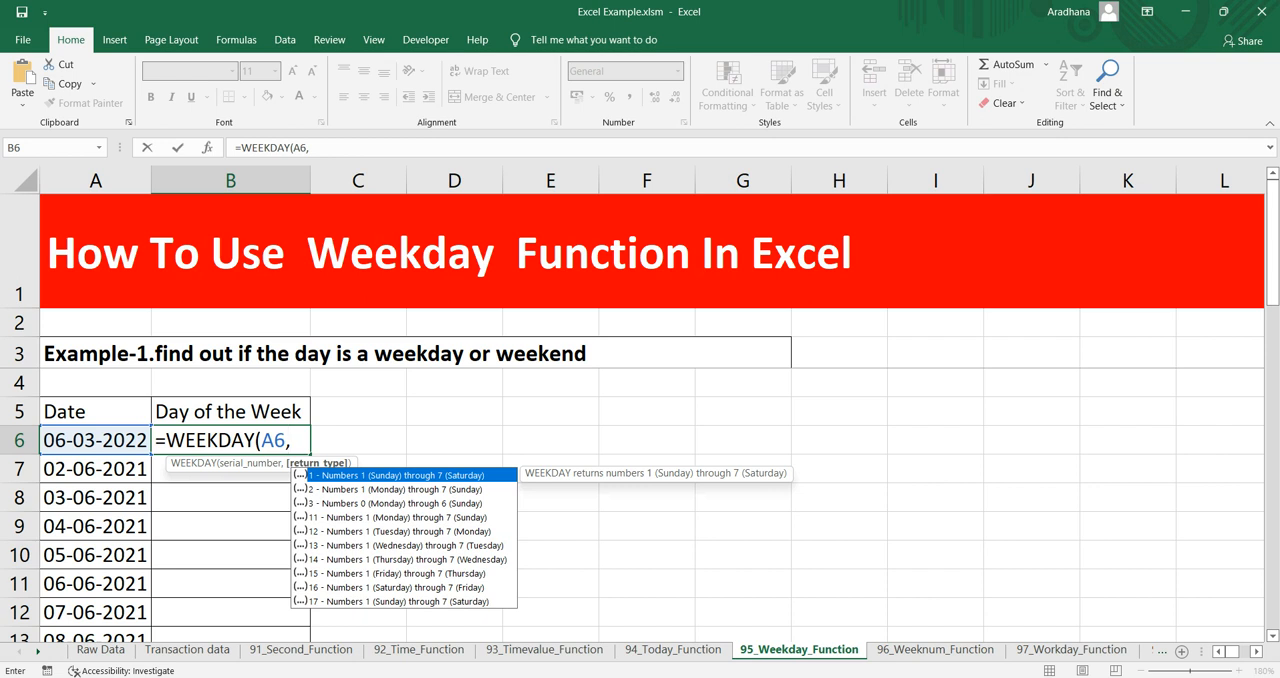
{"action": "type", "text": "2"}
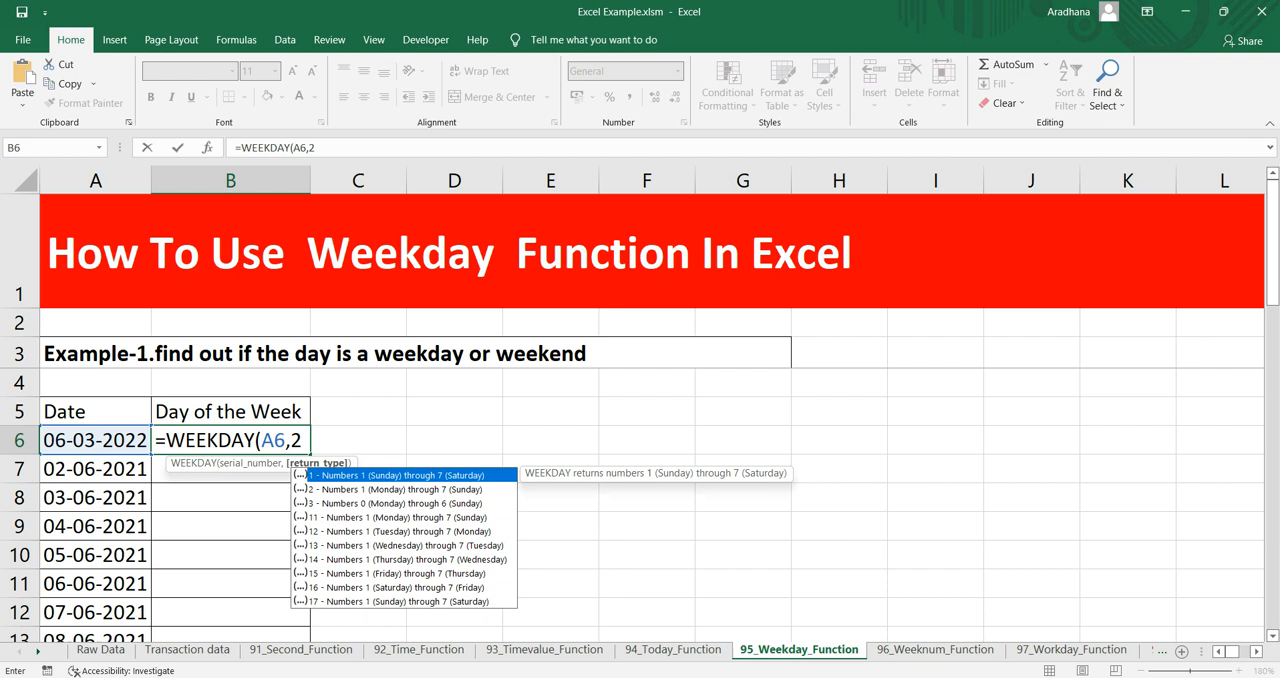
{"action": "key", "text": "Enter"}
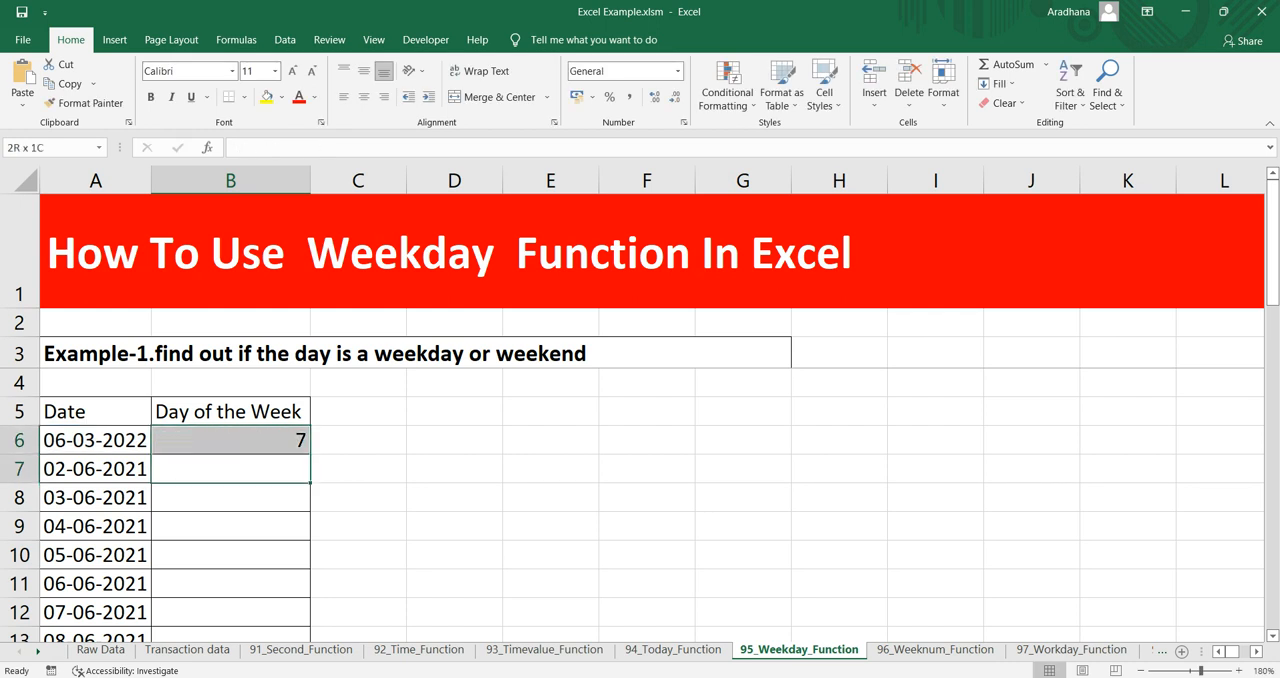
Step: Fill the formula into B7 giving 3 for 02-06-2021, verify both, and select C6
{"action": "left_click", "coordinate": [90, 468]}
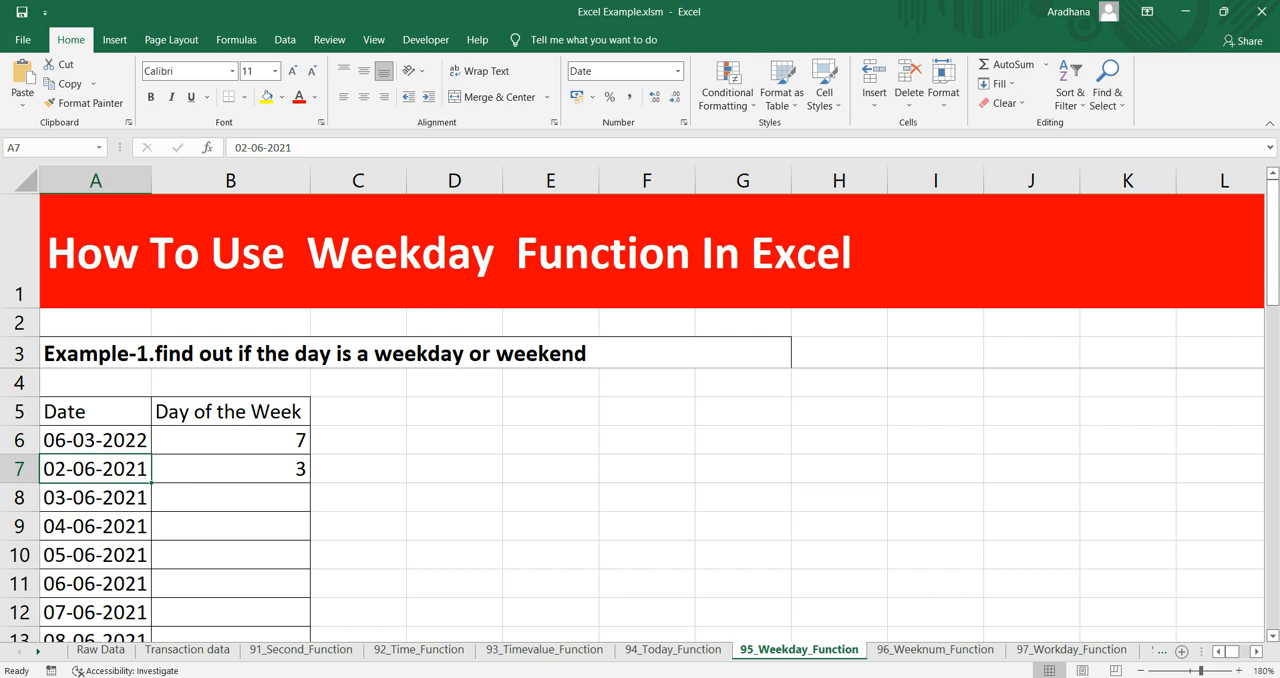
{"action": "left_click", "coordinate": [230, 468]}
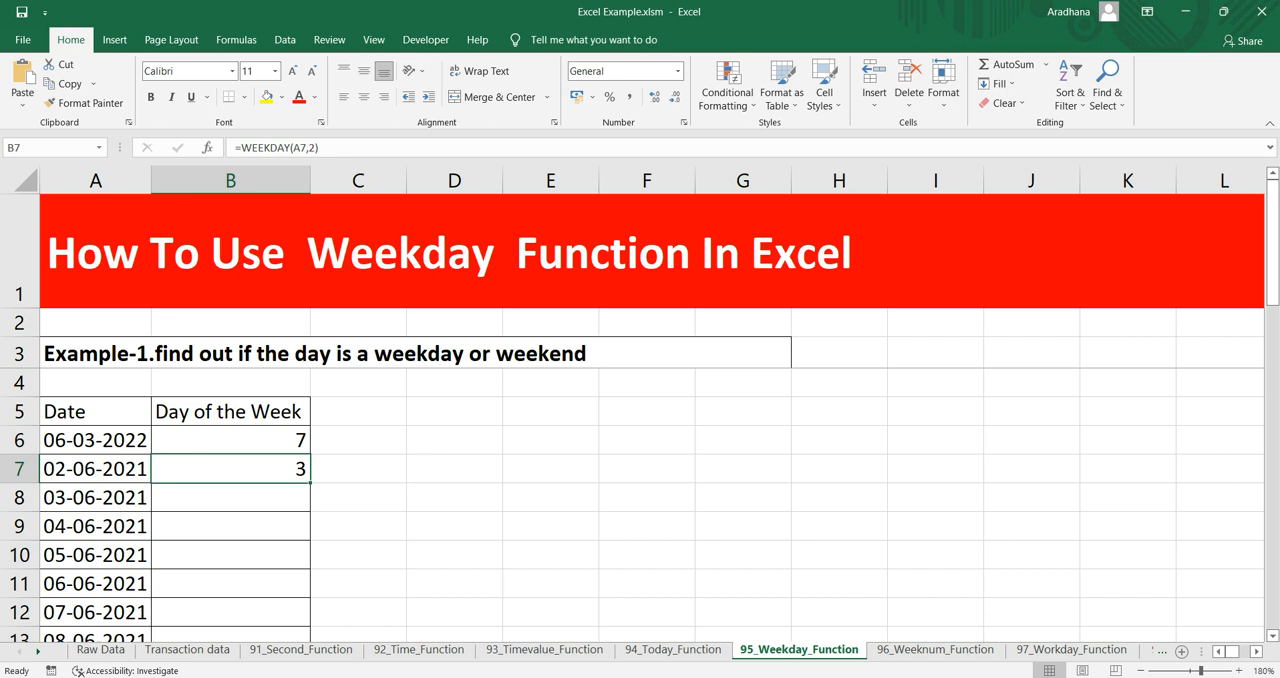
{"action": "left_click", "coordinate": [230, 440]}
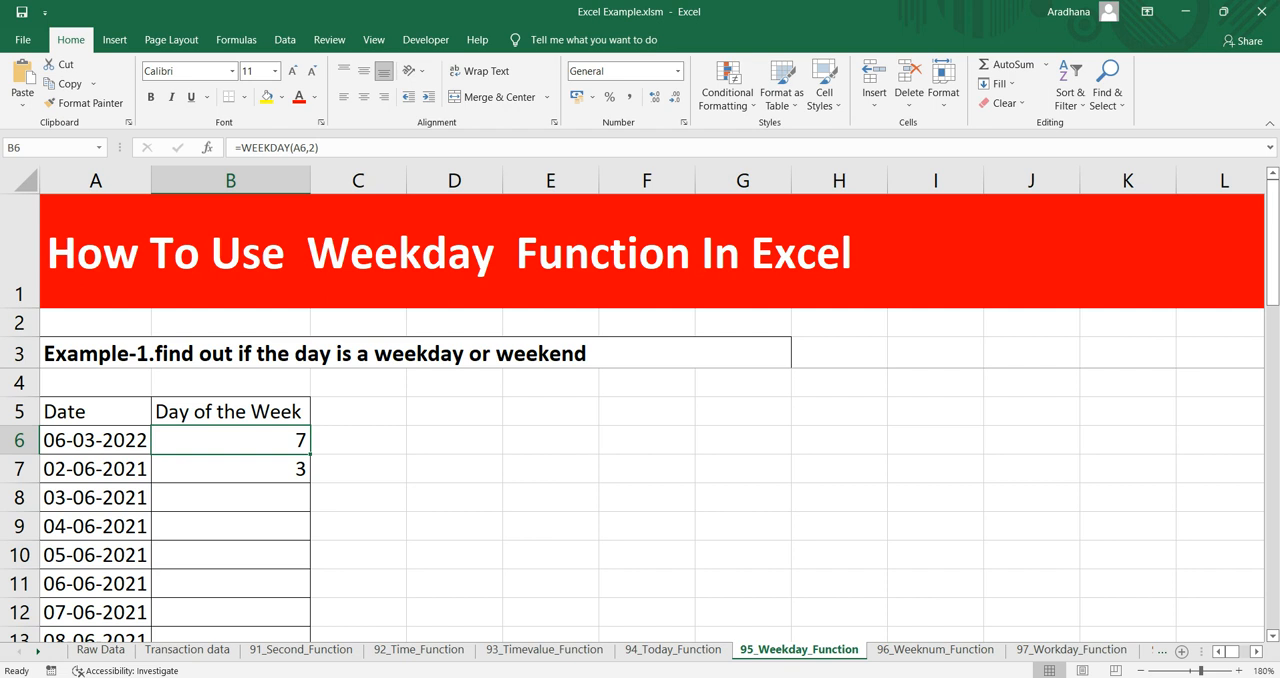
{"action": "left_click", "coordinate": [228, 468]}
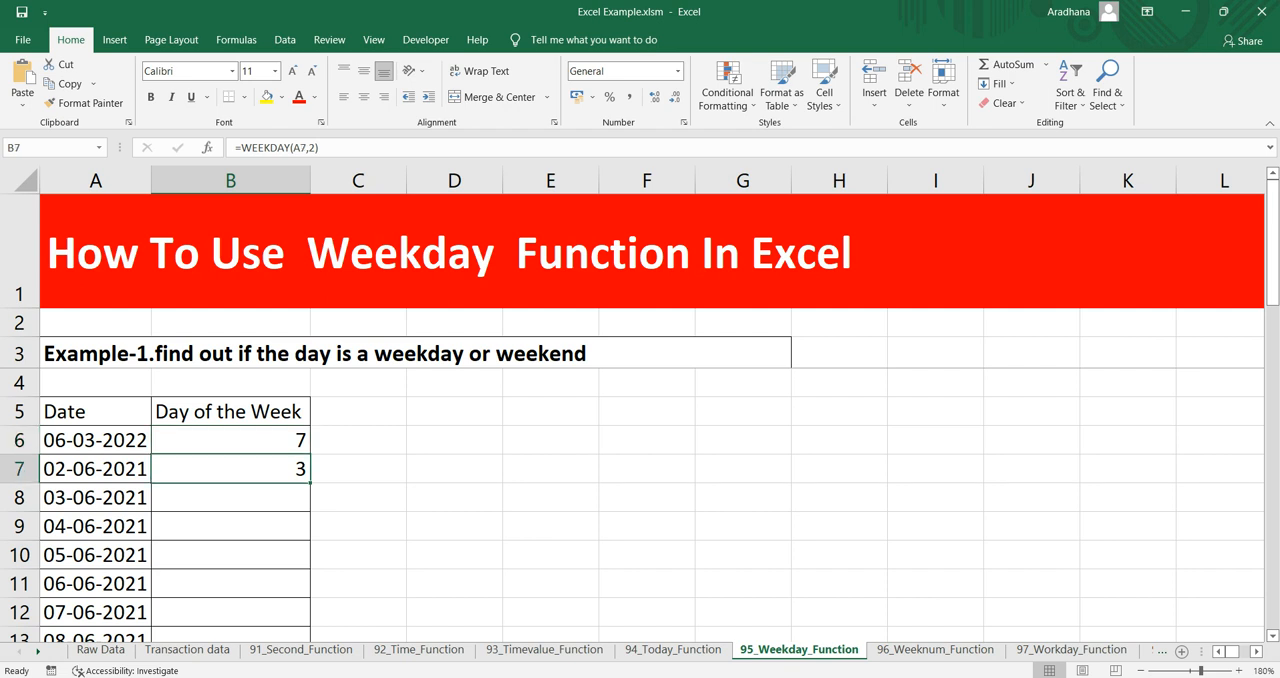
{"action": "left_click", "coordinate": [230, 440]}
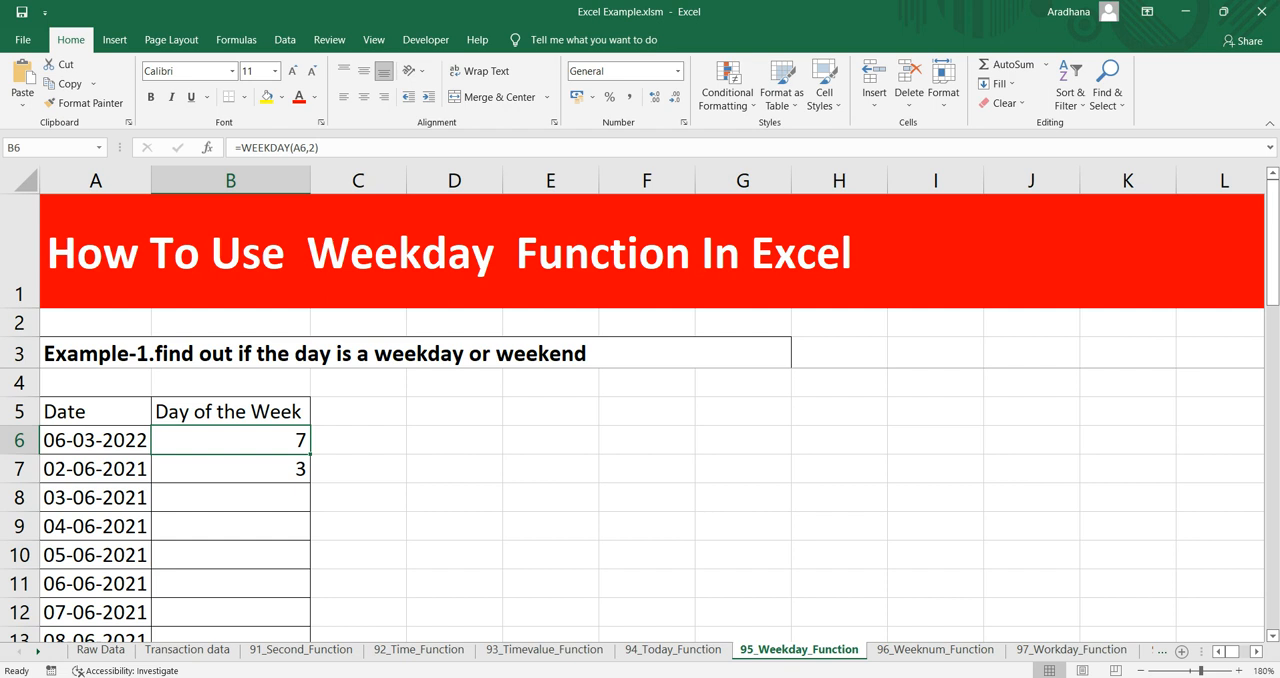
{"action": "left_click", "coordinate": [356, 440]}
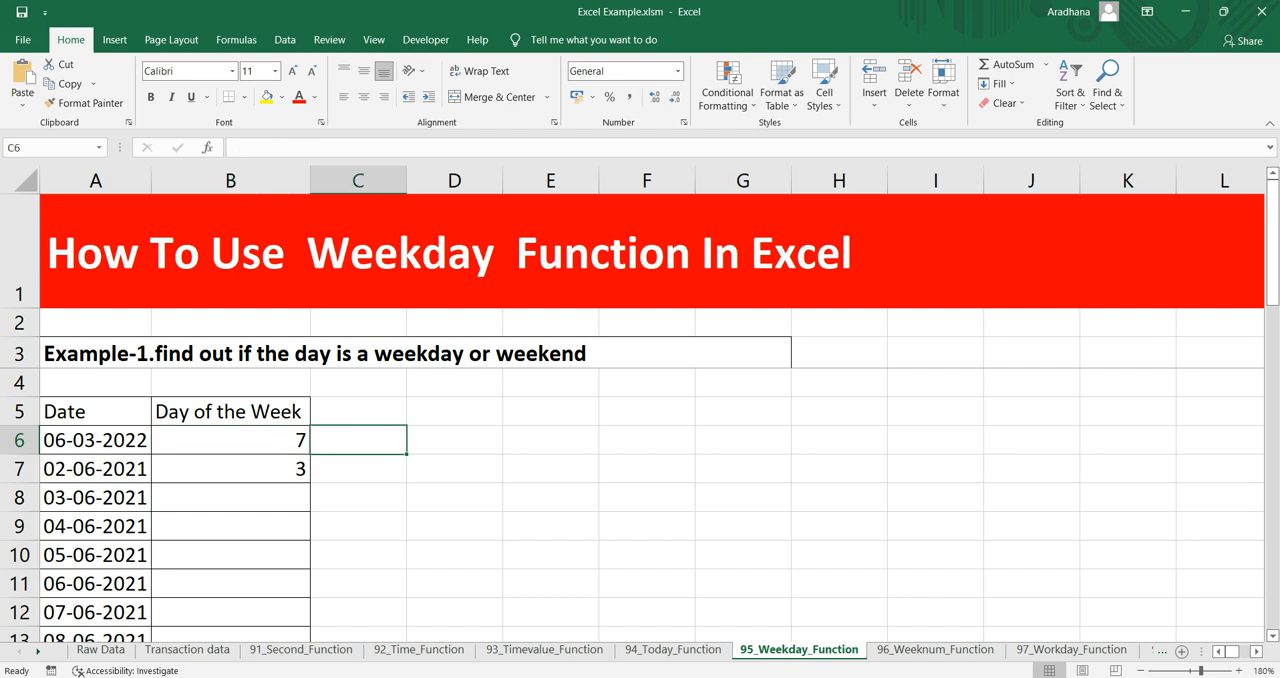
Step: Enter =IF(B6>=6,"Weekend","Weekday") in C6 to label the date by its day number
{"action": "type", "text": "=i"}
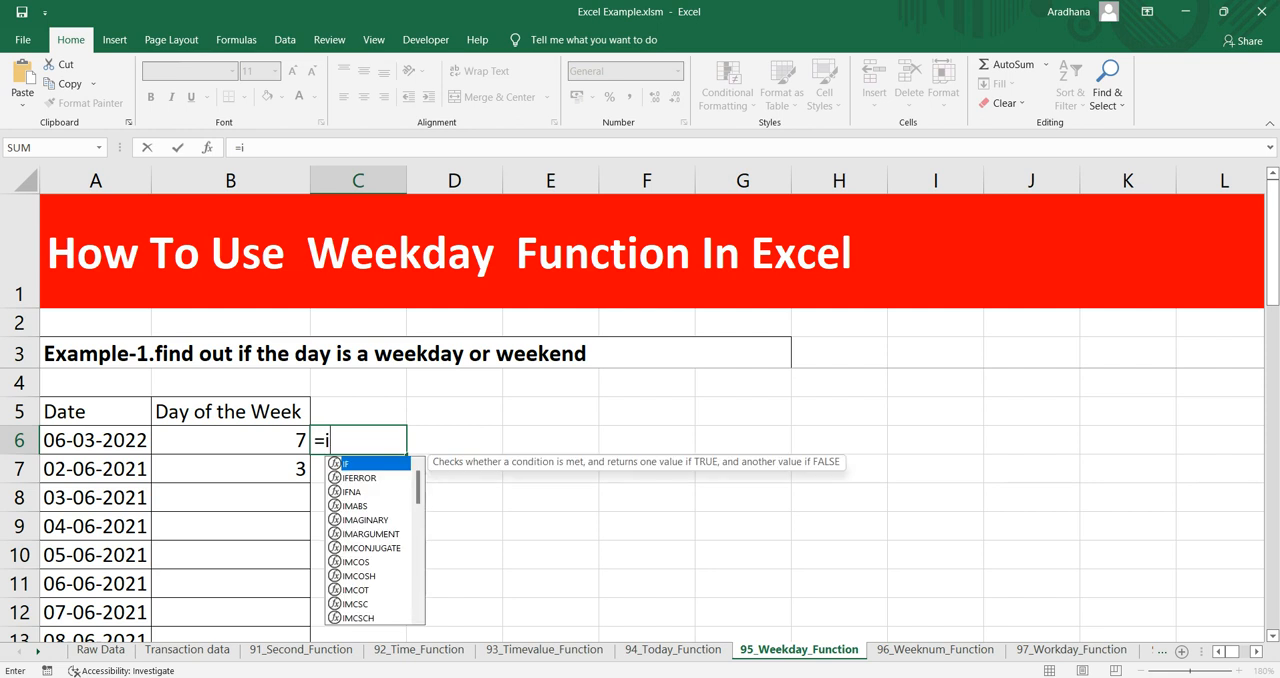
{"action": "left_click", "coordinate": [230, 440]}
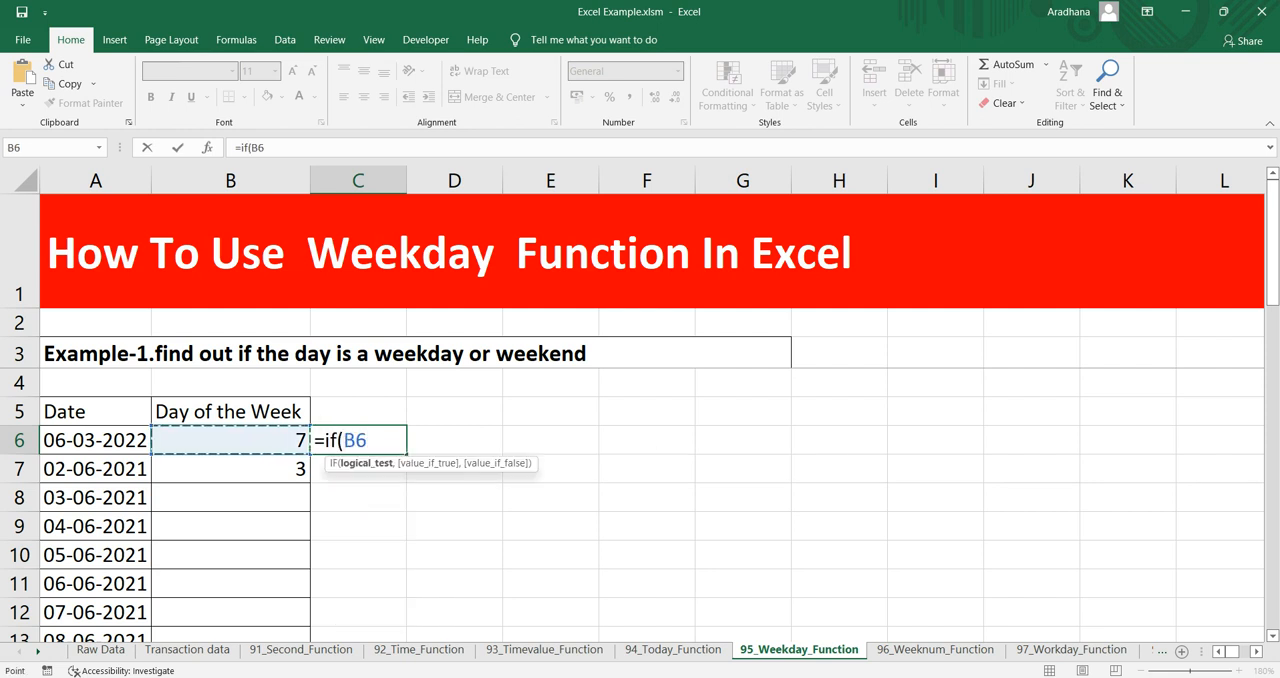
{"action": "type", "text": ">"}
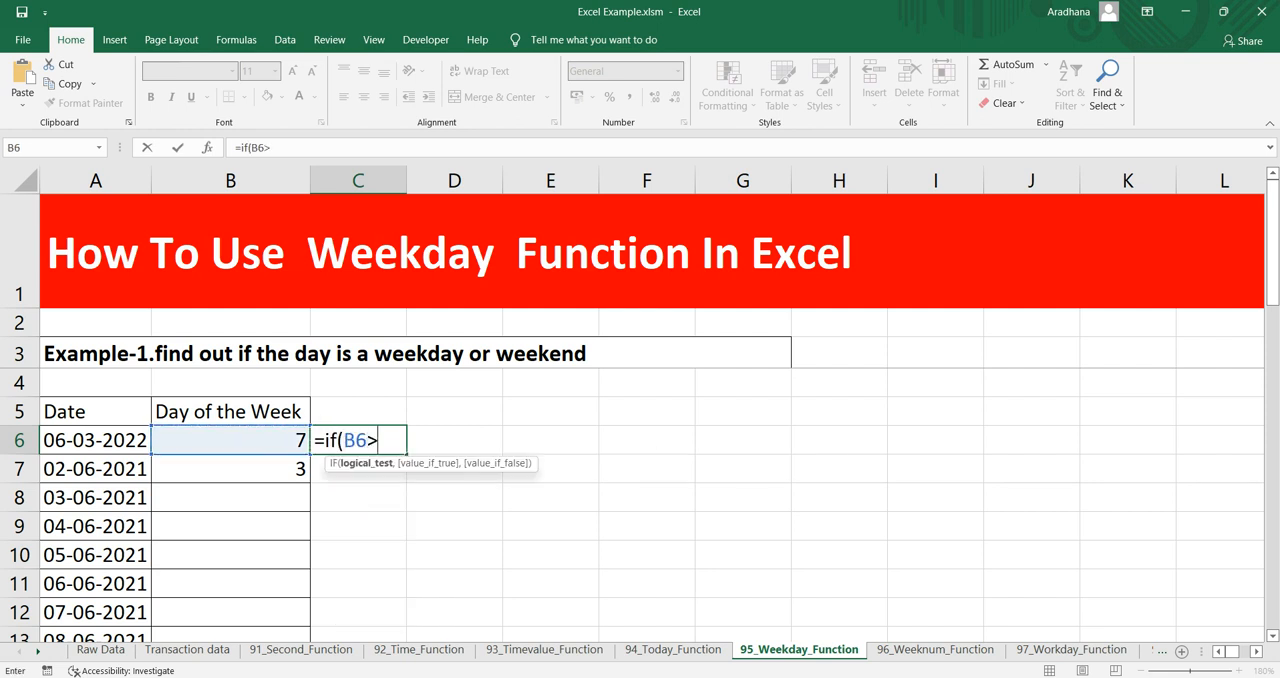
{"action": "type", "text": "=6"}
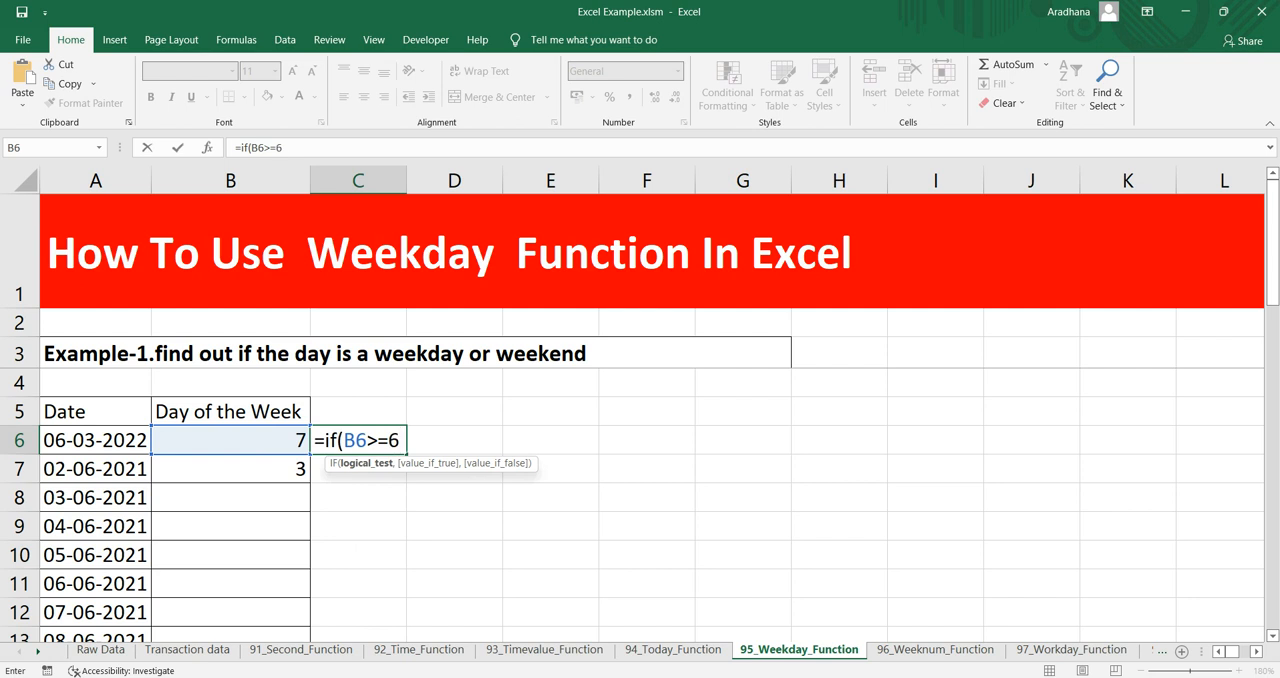
{"action": "type", "text": ",\"Wee"}
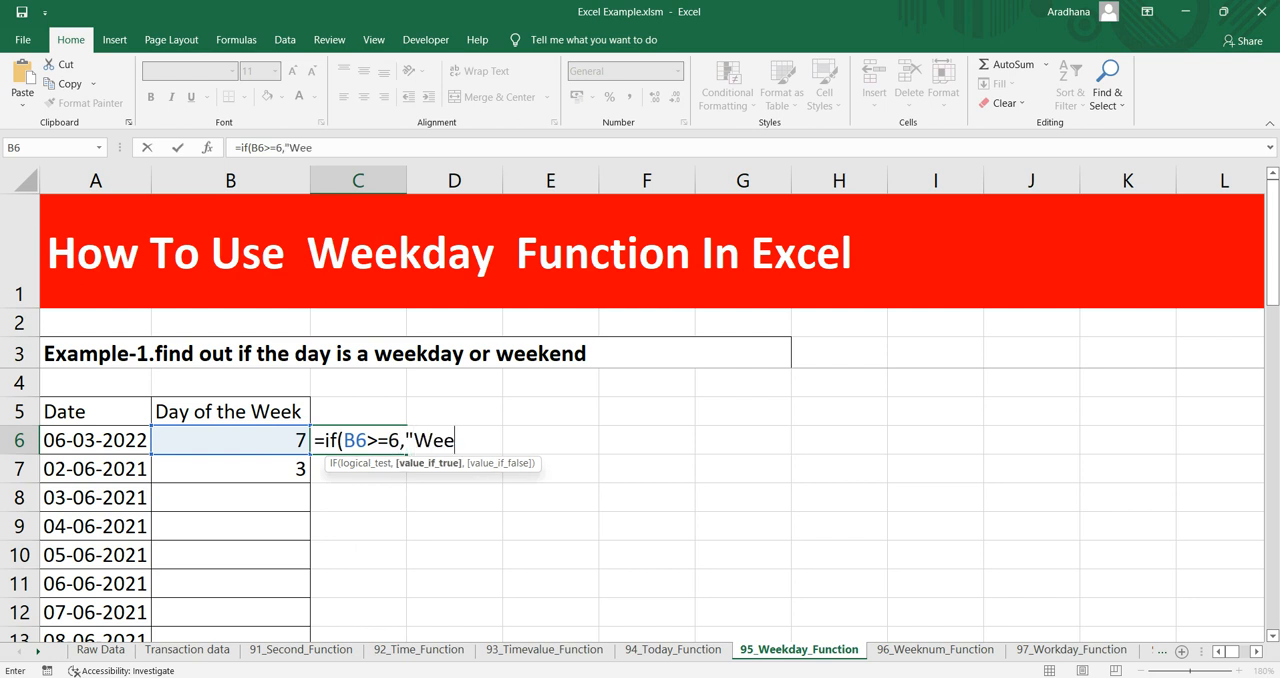
{"action": "type", "text": "kend\","}
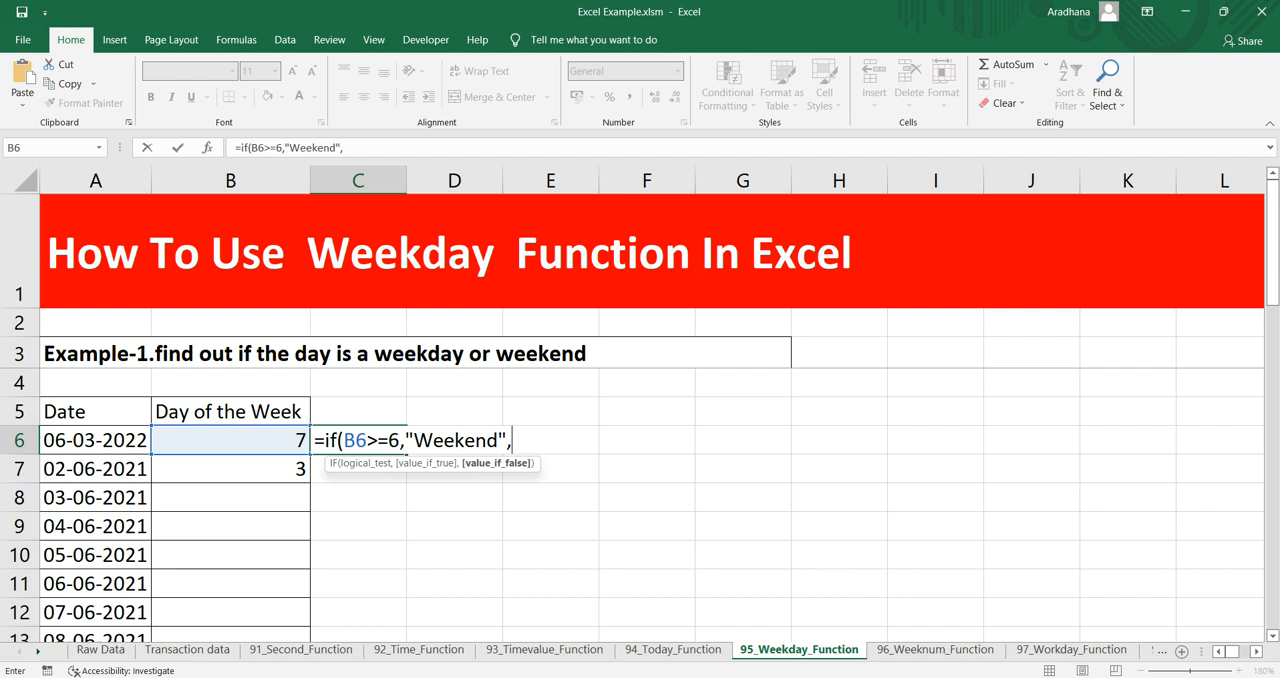
{"action": "type", "text": "\""}
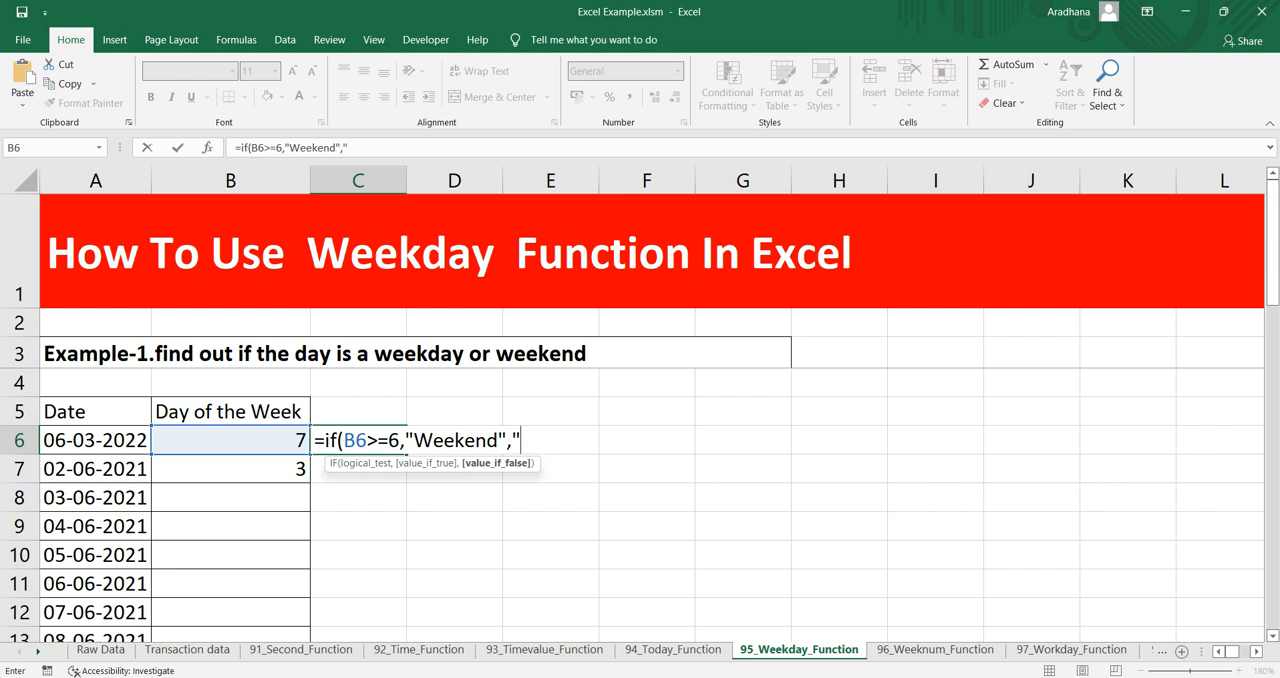
{"action": "type", "text": "Weekday"}
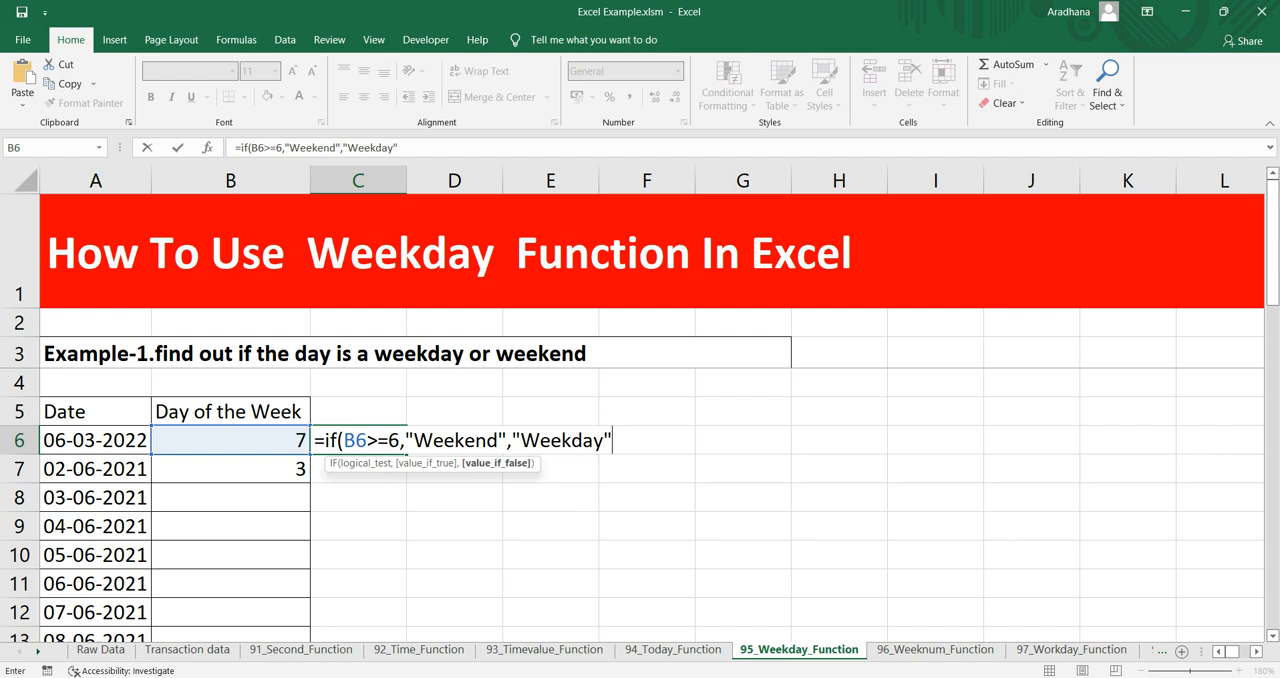
{"action": "key", "text": "Enter"}
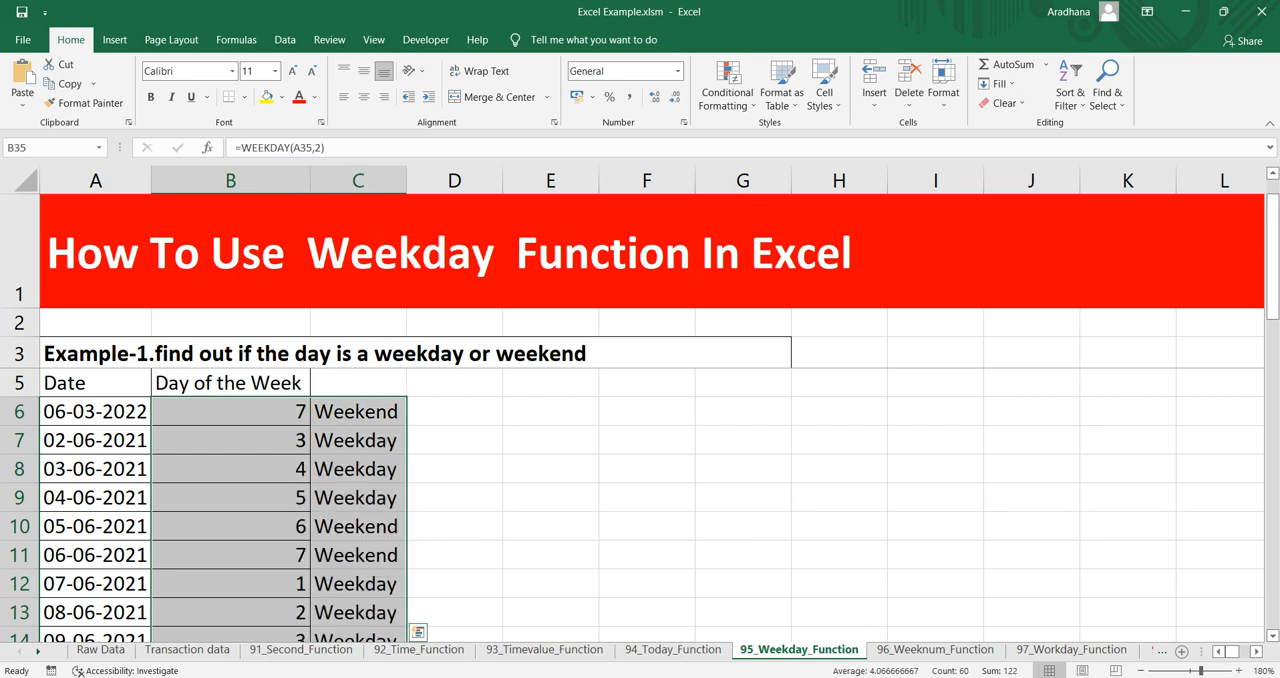
{"action": "scroll", "scroll_direction": "down", "scroll_amount": 3}
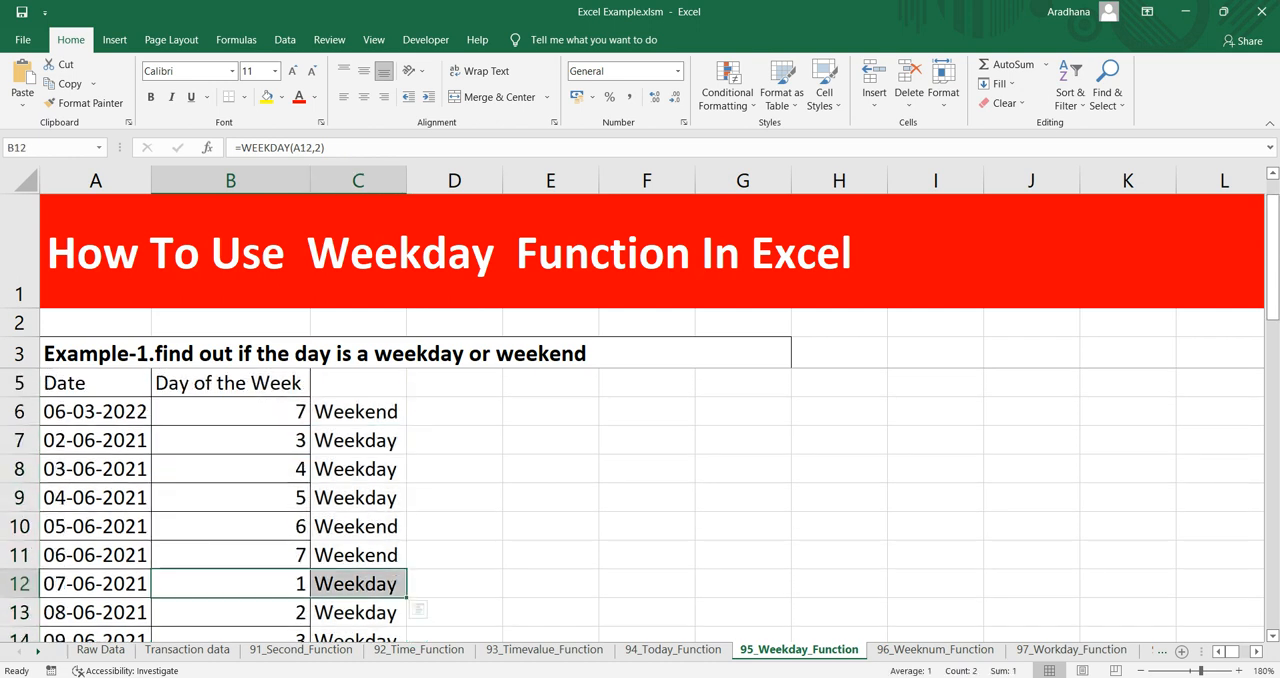
{"action": "left_click", "coordinate": [356, 412]}
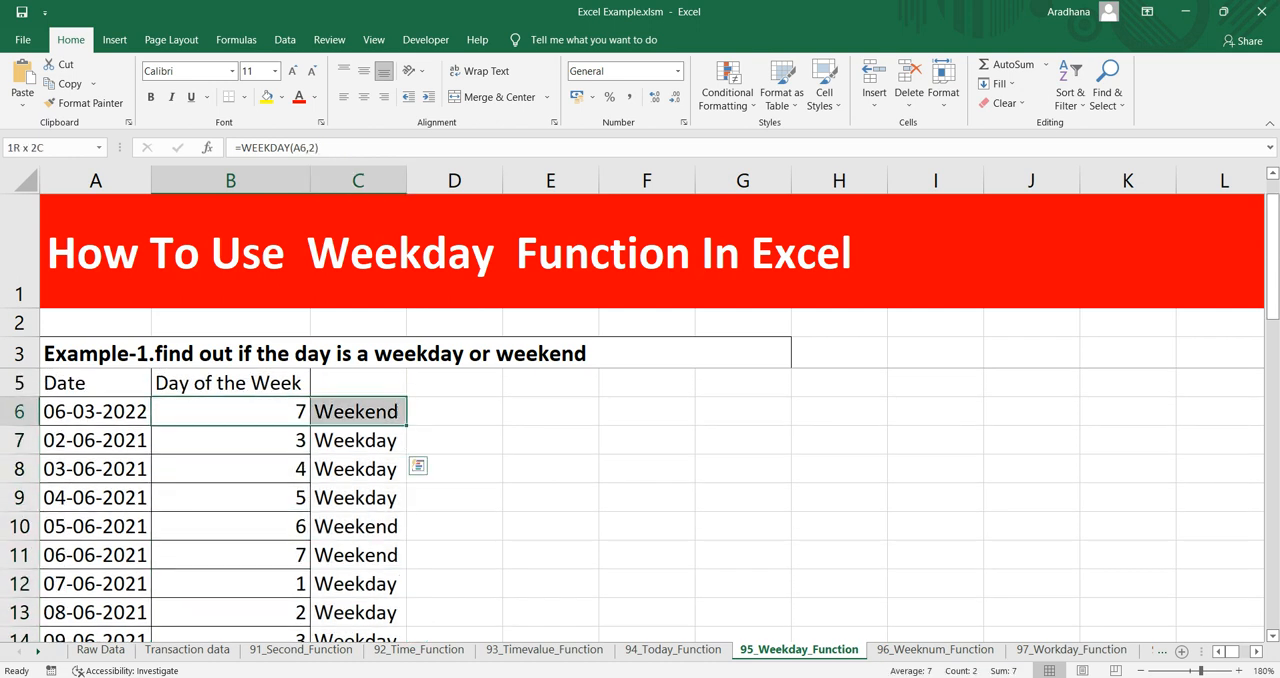
{"action": "left_click", "coordinate": [356, 496]}
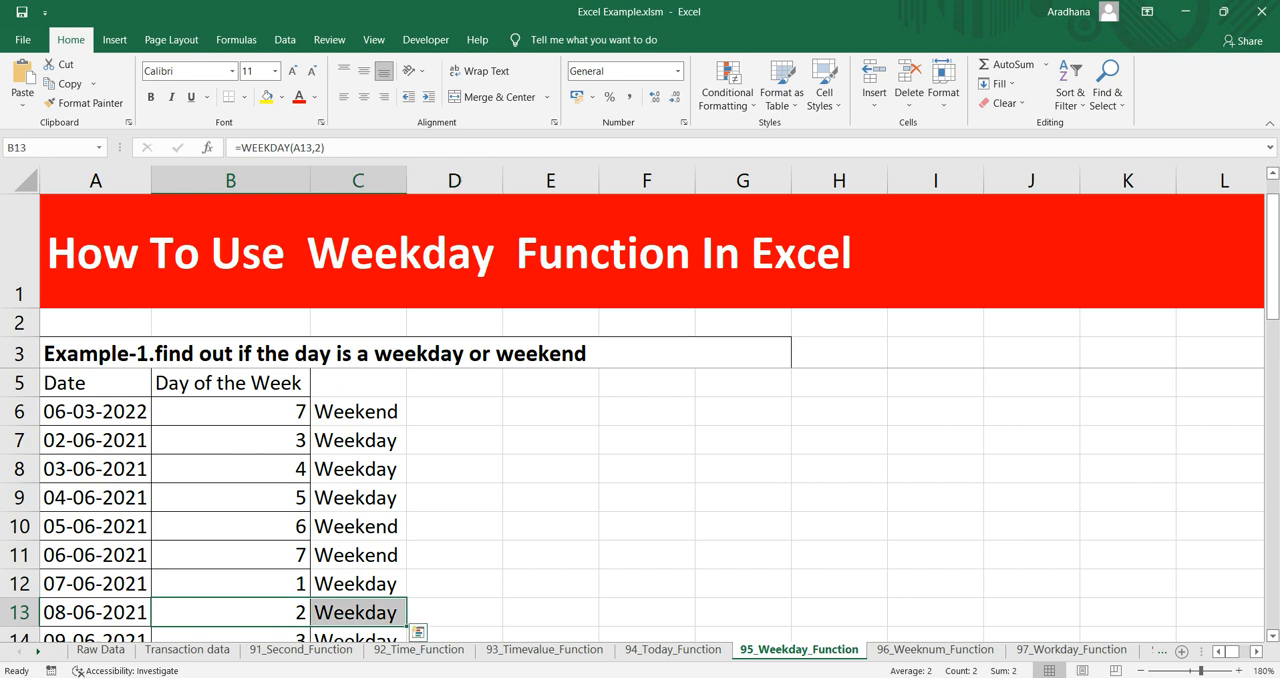
{"action": "scroll", "scroll_direction": "down", "scroll_amount": 3}
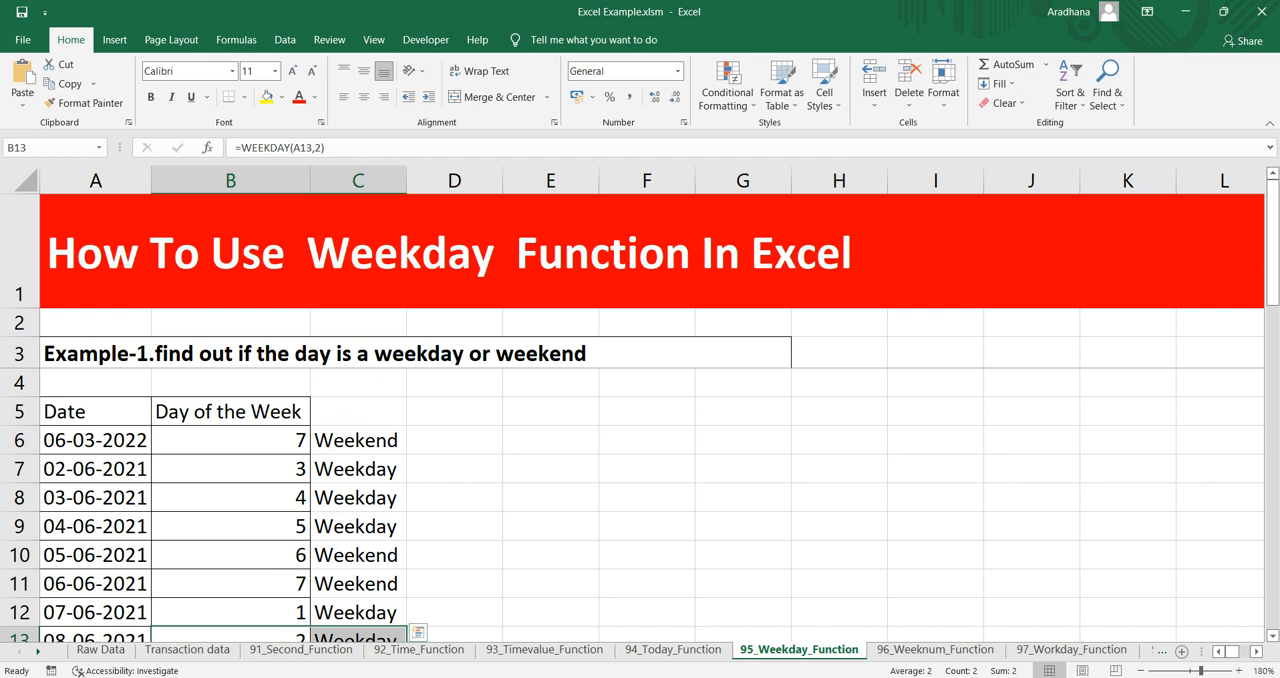
{"action": "left_click", "coordinate": [230, 440]}
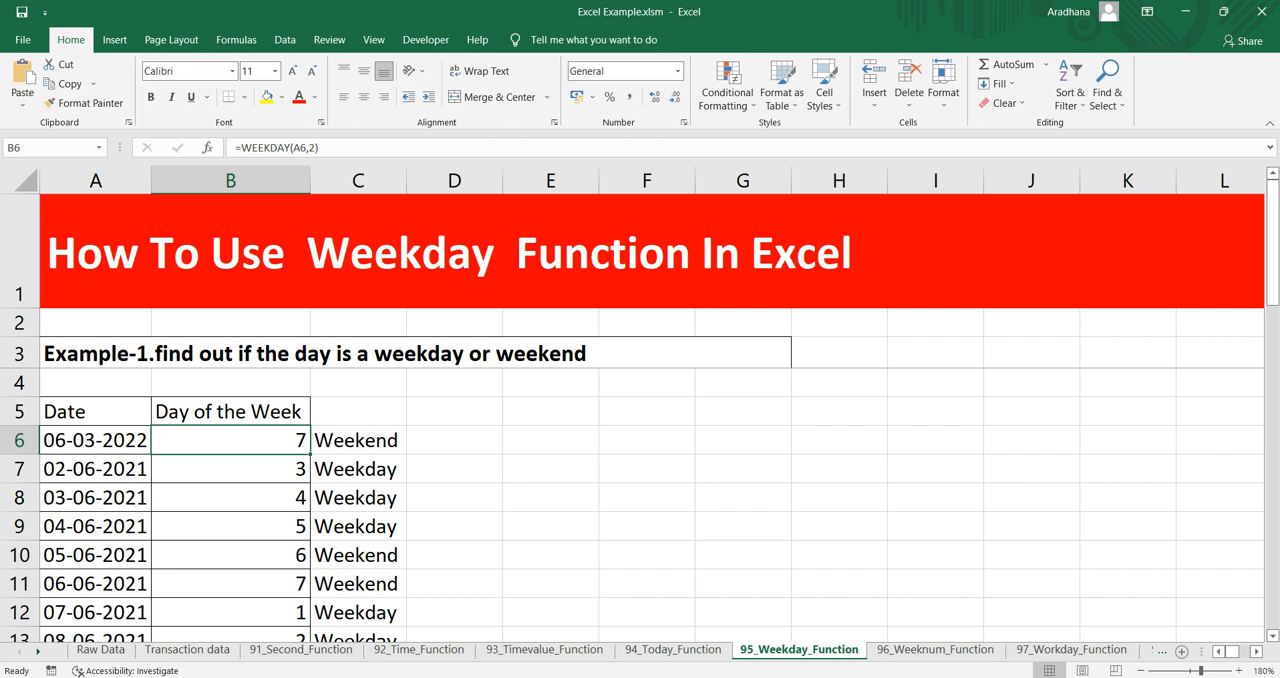
{"action": "left_click", "coordinate": [90, 440]}
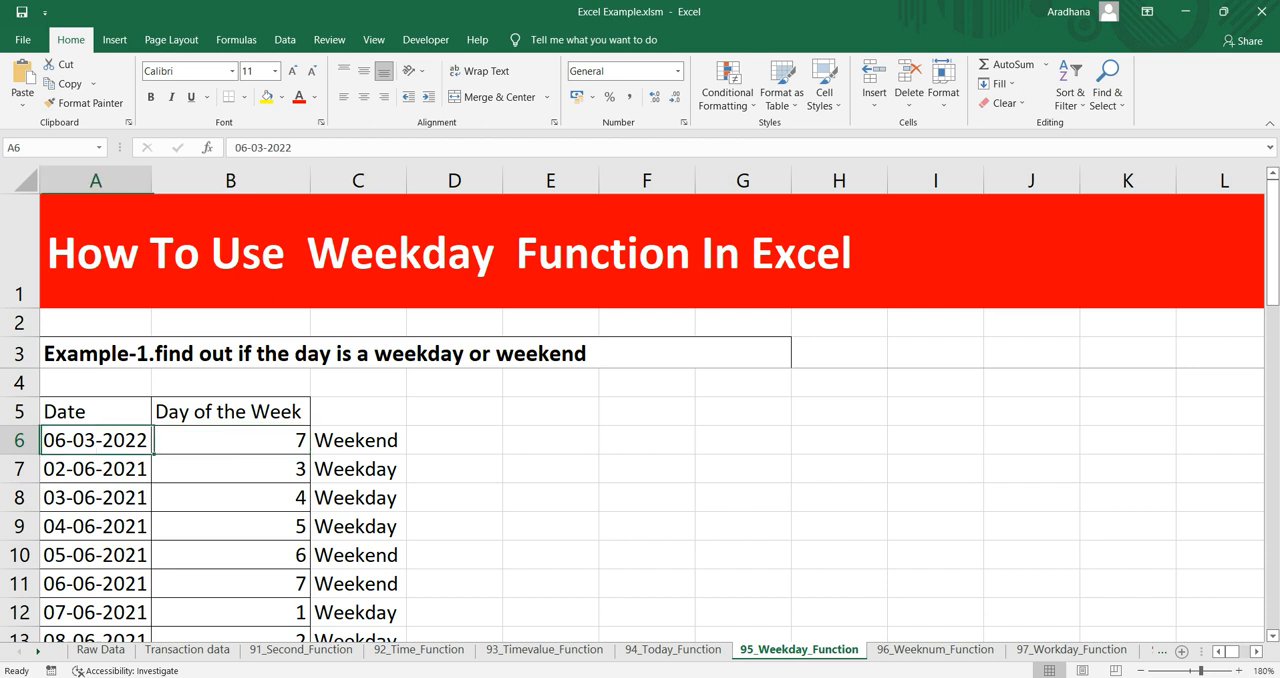